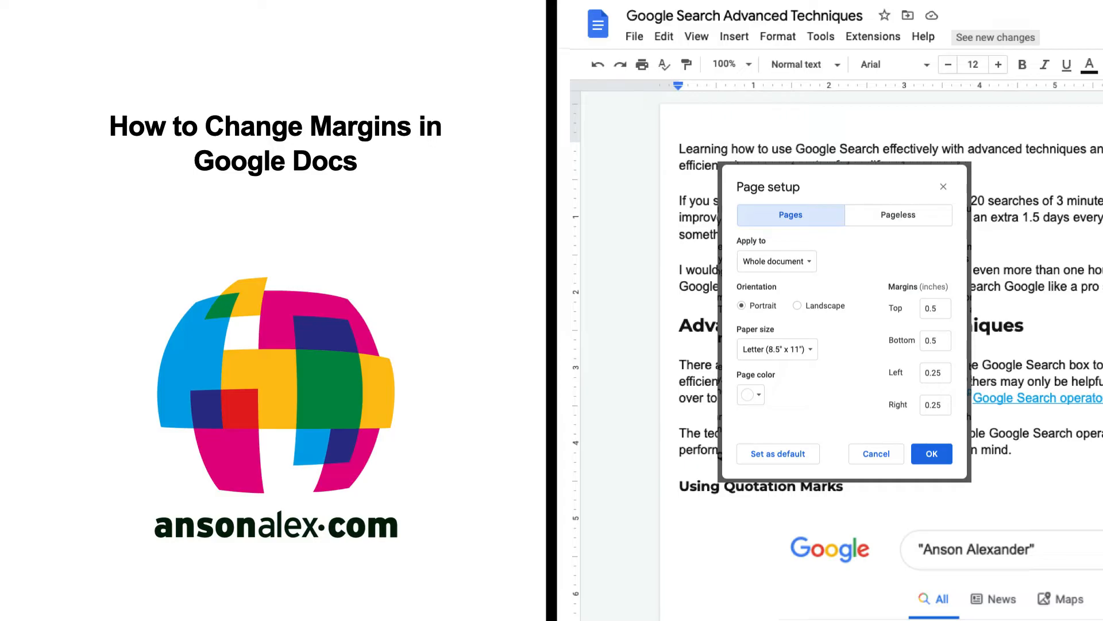
- Drag the left margin marker on the ruler inward to widen the left margin
click(931, 452)
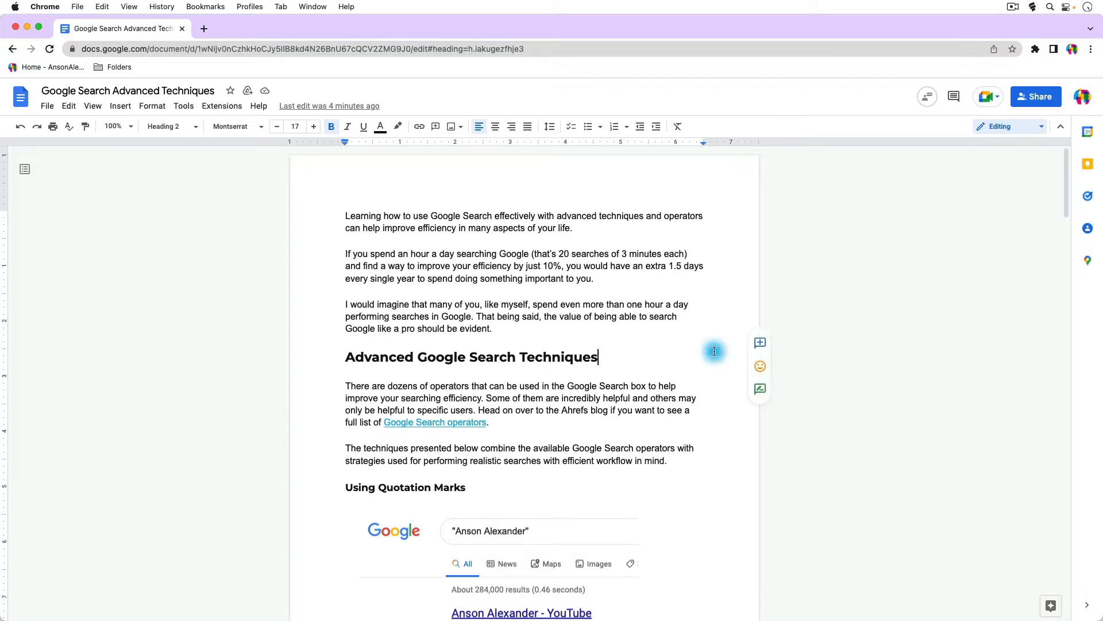
mouse_move(485, 190)
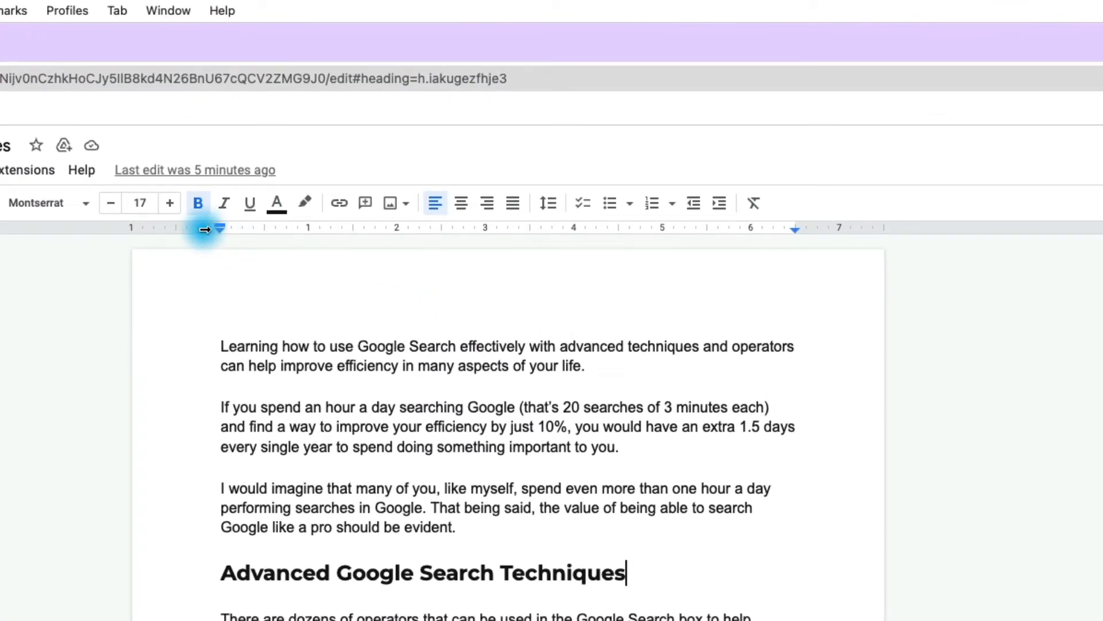
mouse_move(207, 229)
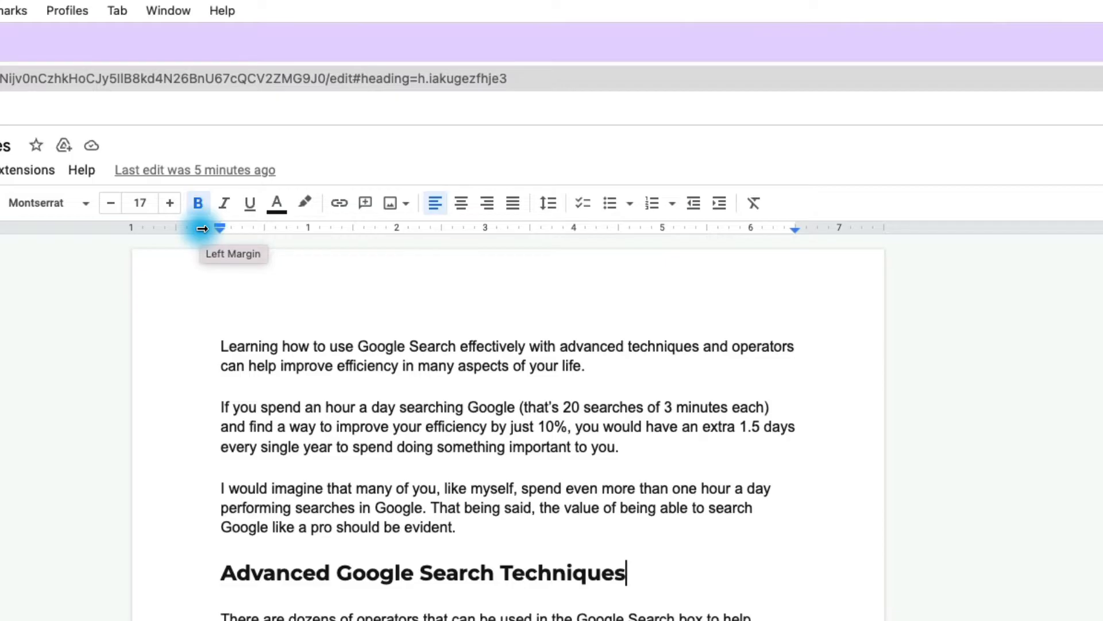
drag(220, 228, 220, 227)
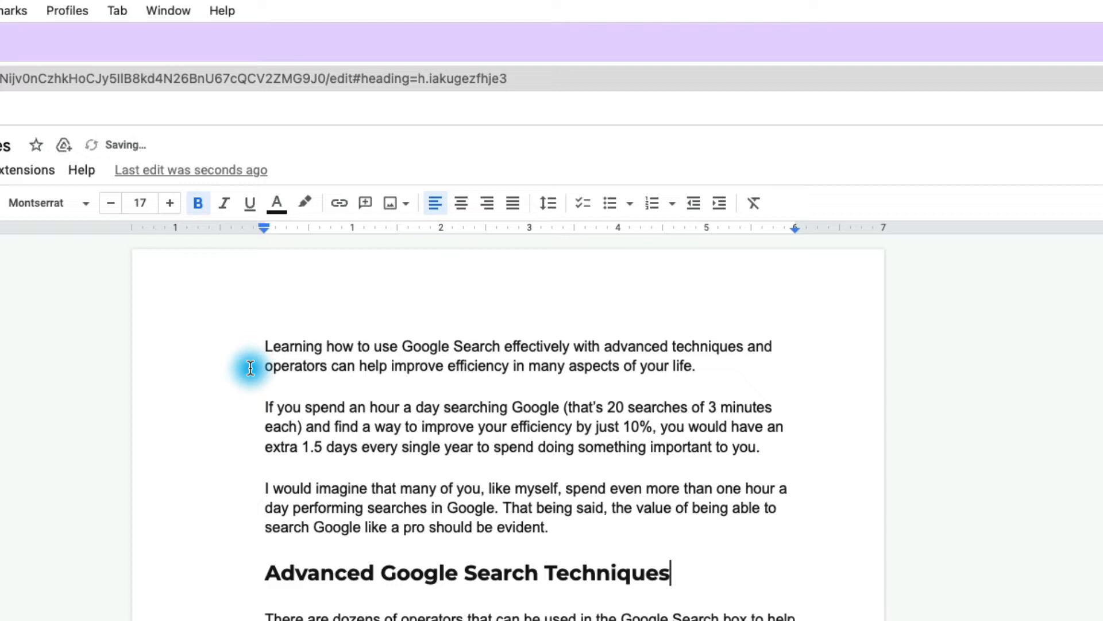
mouse_move(798, 234)
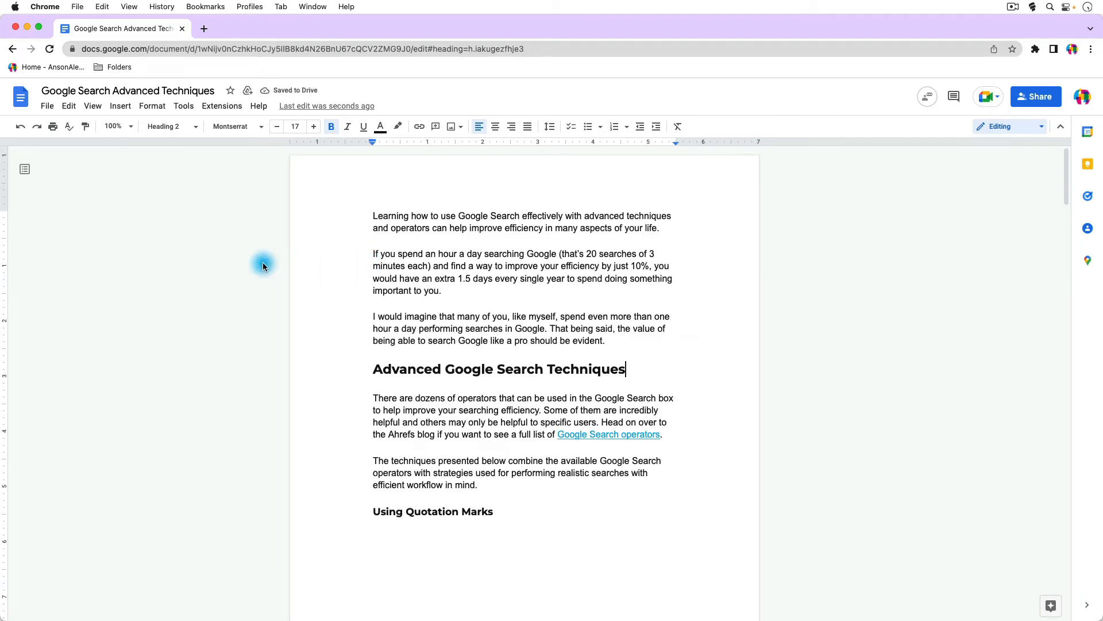
mouse_move(251, 268)
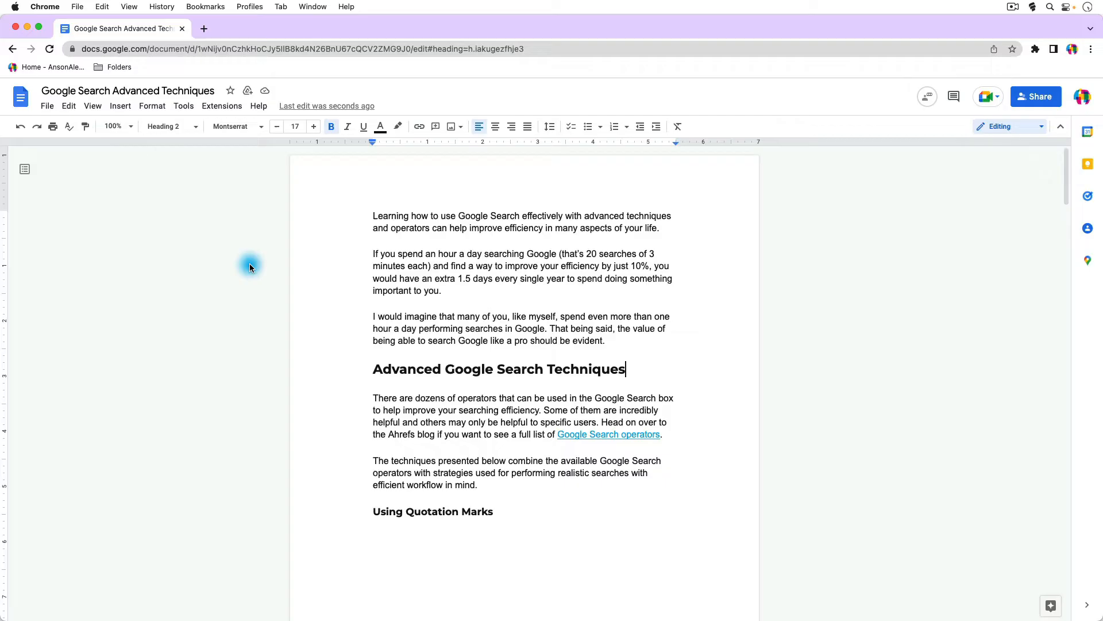
mouse_move(361, 211)
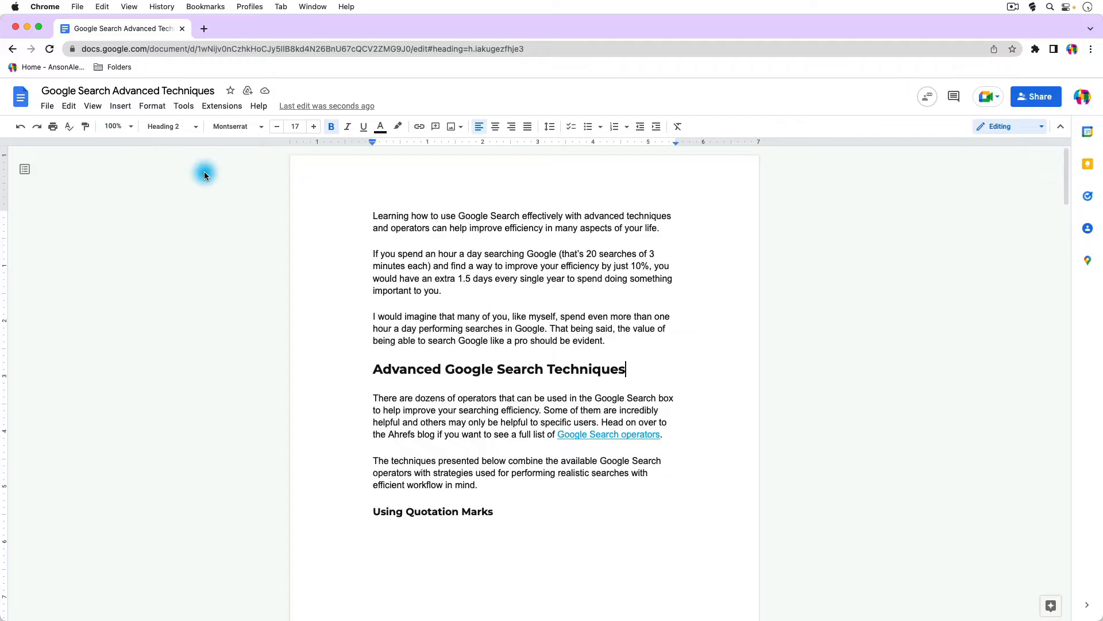
- In Page setup, set top and bottom margins to .5 and side margins to 3, then apply
click(48, 105)
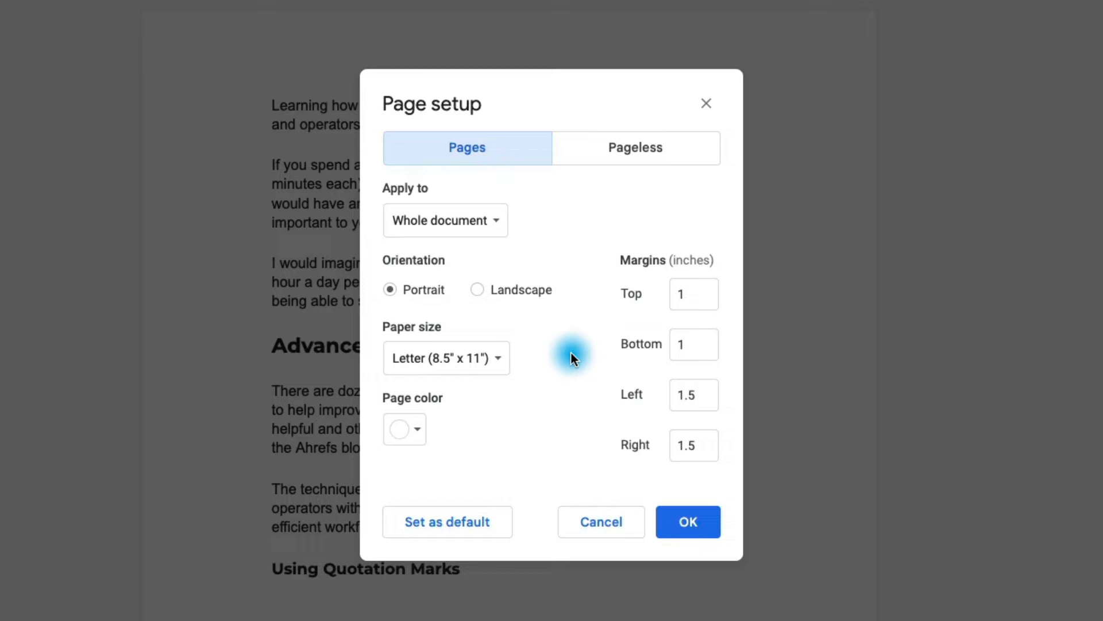
click(693, 293)
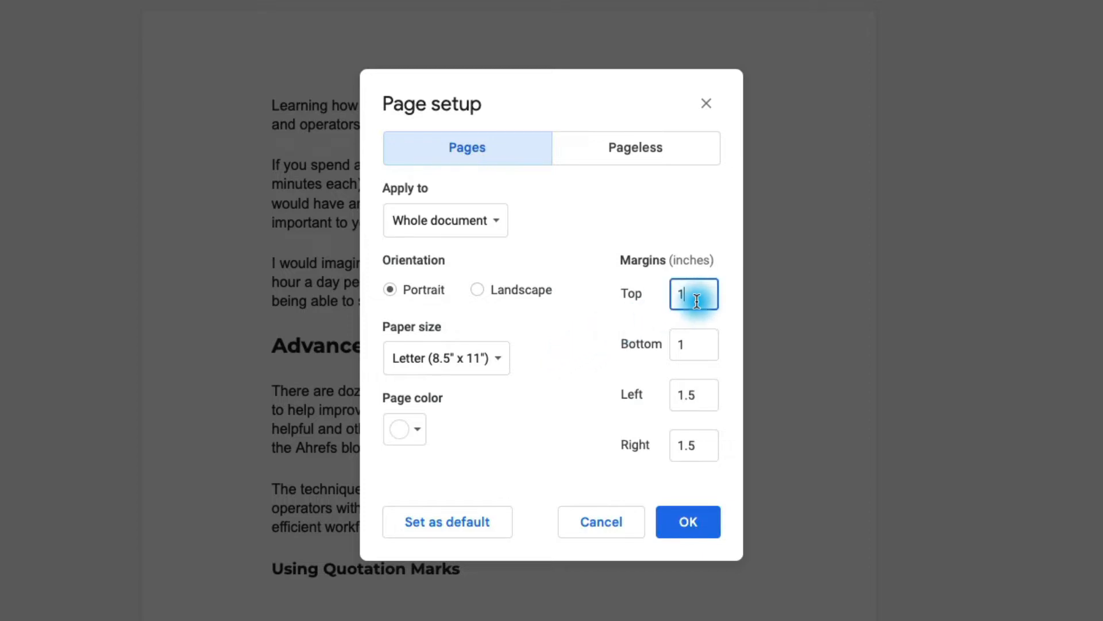
mouse_move(686, 324)
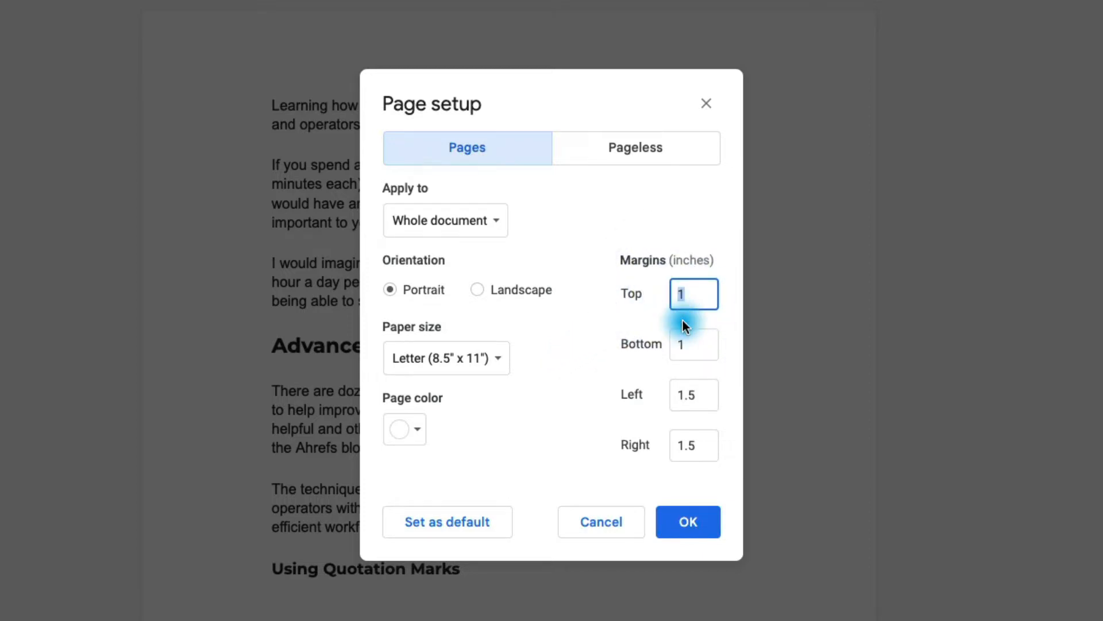
text(.5)
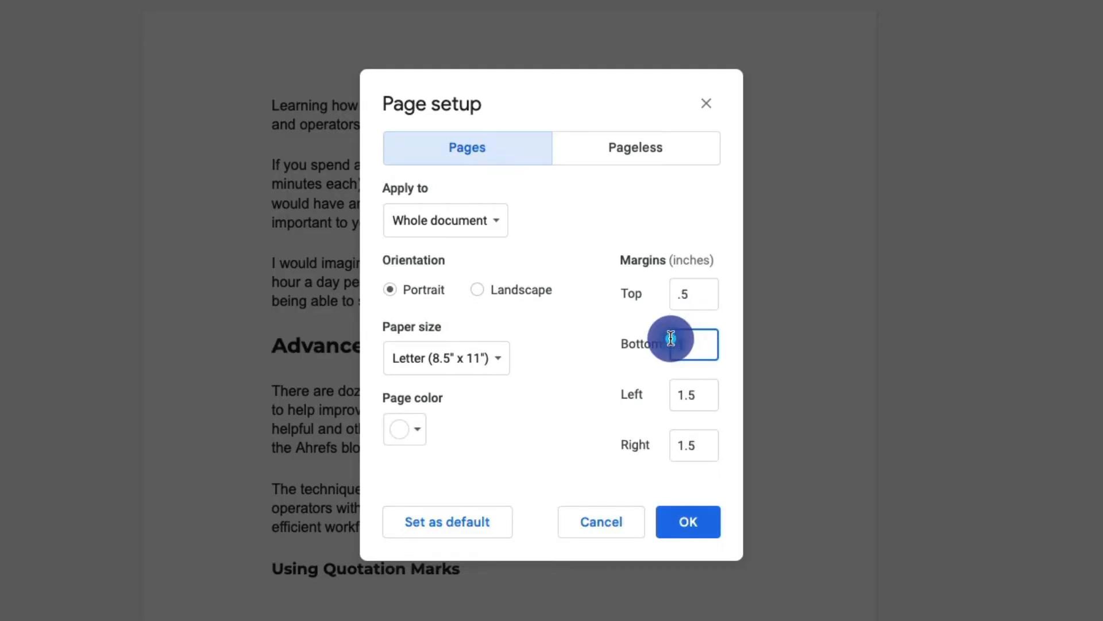
text(.5)
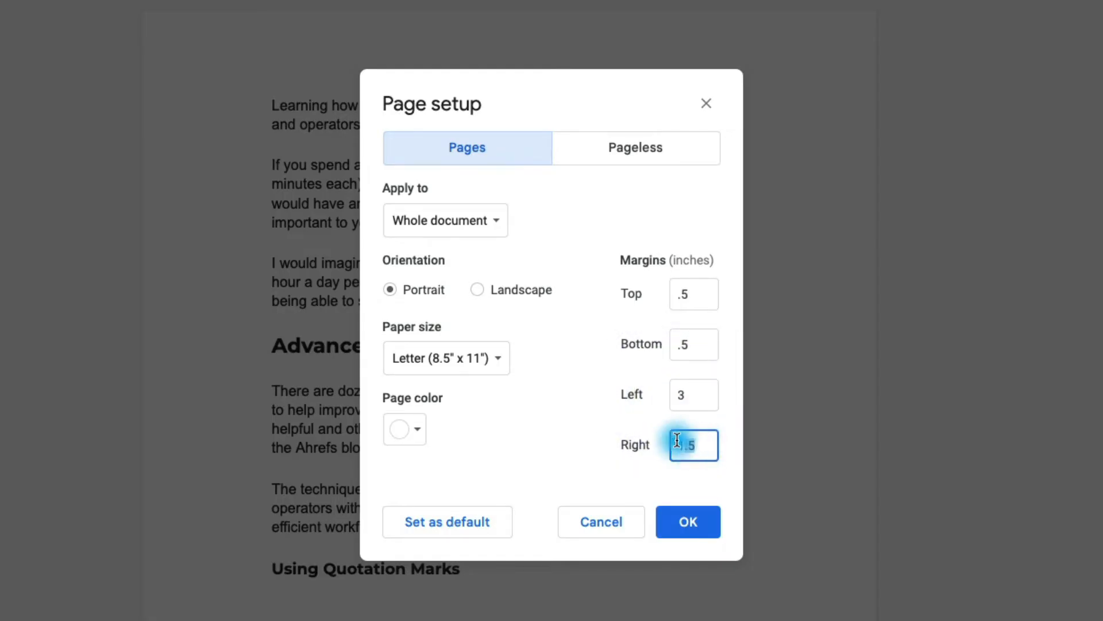
text(3)
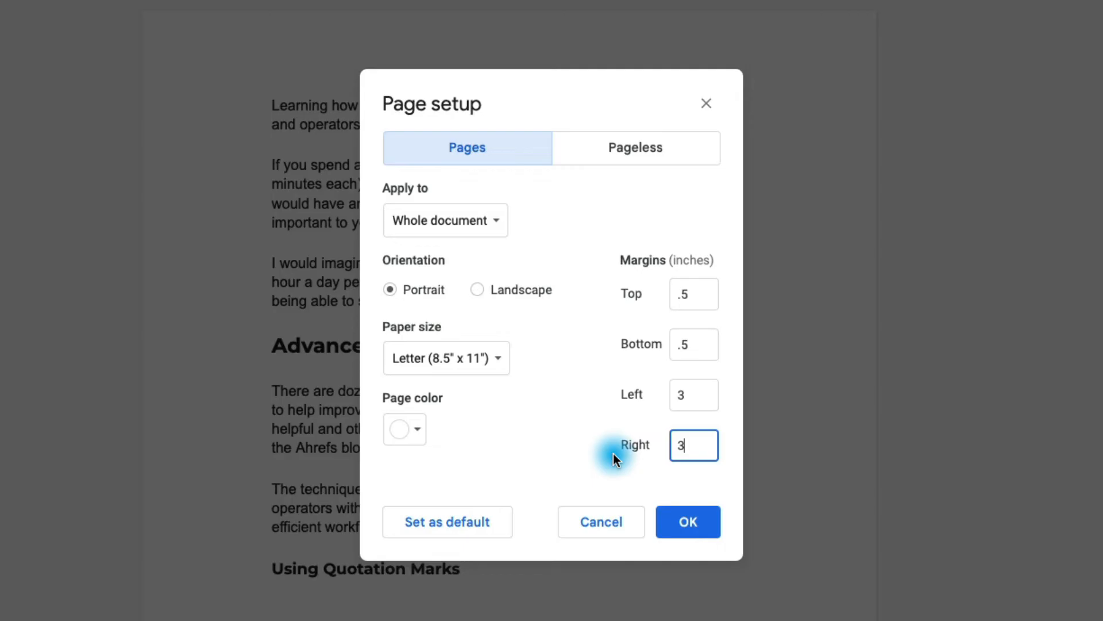
click(687, 521)
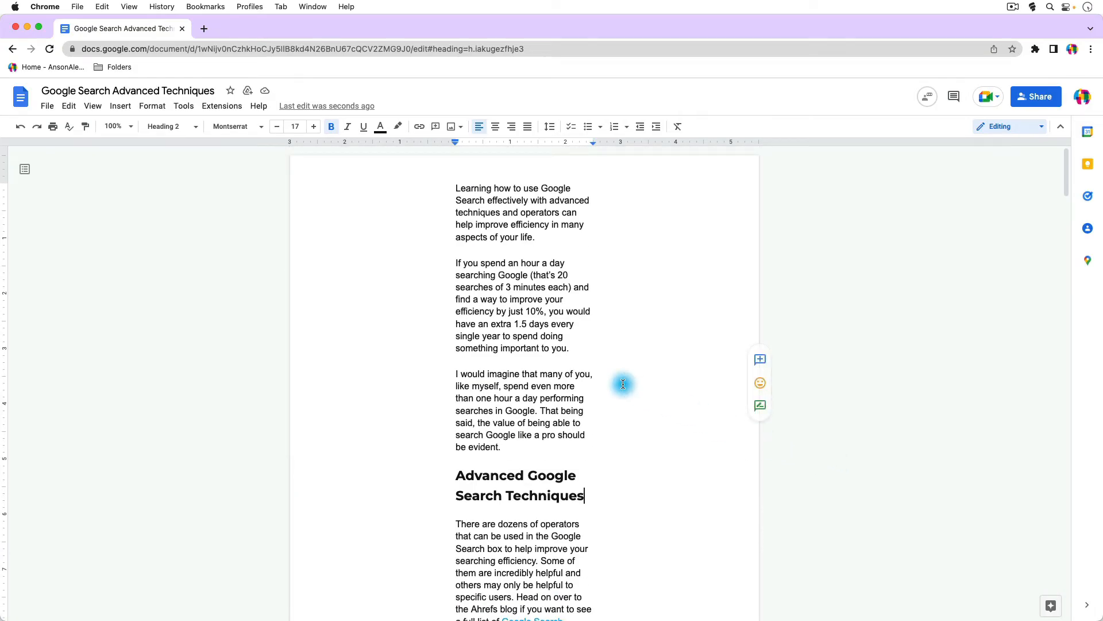
mouse_move(83, 141)
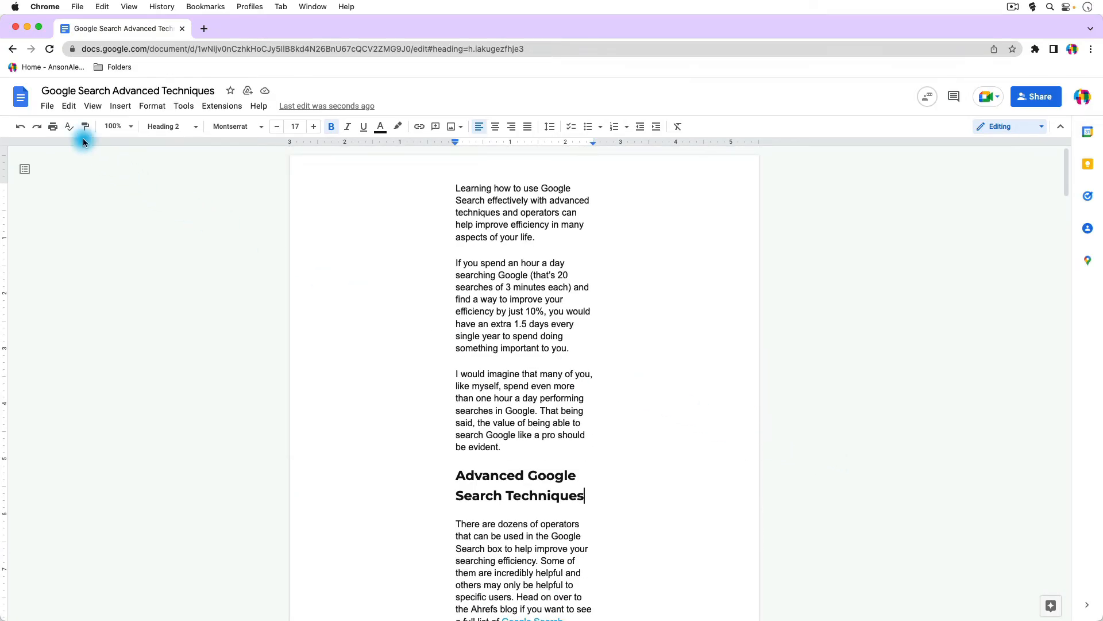
- Bring up the File menu of document commands
click(47, 106)
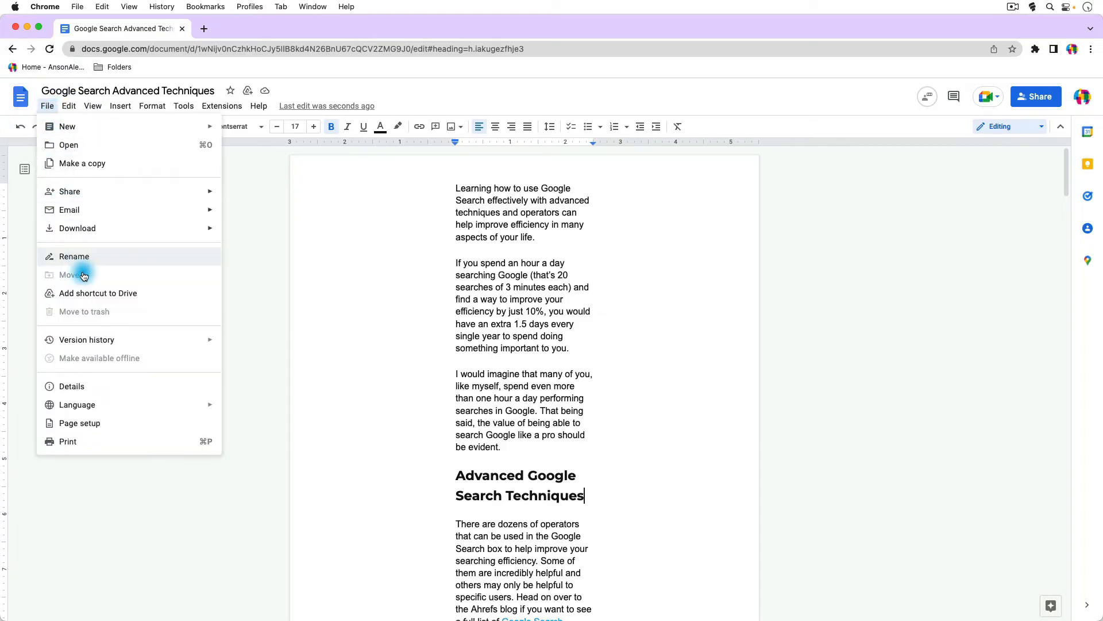
- In Page setup, choose the Pageless format and apply it to the document
click(79, 423)
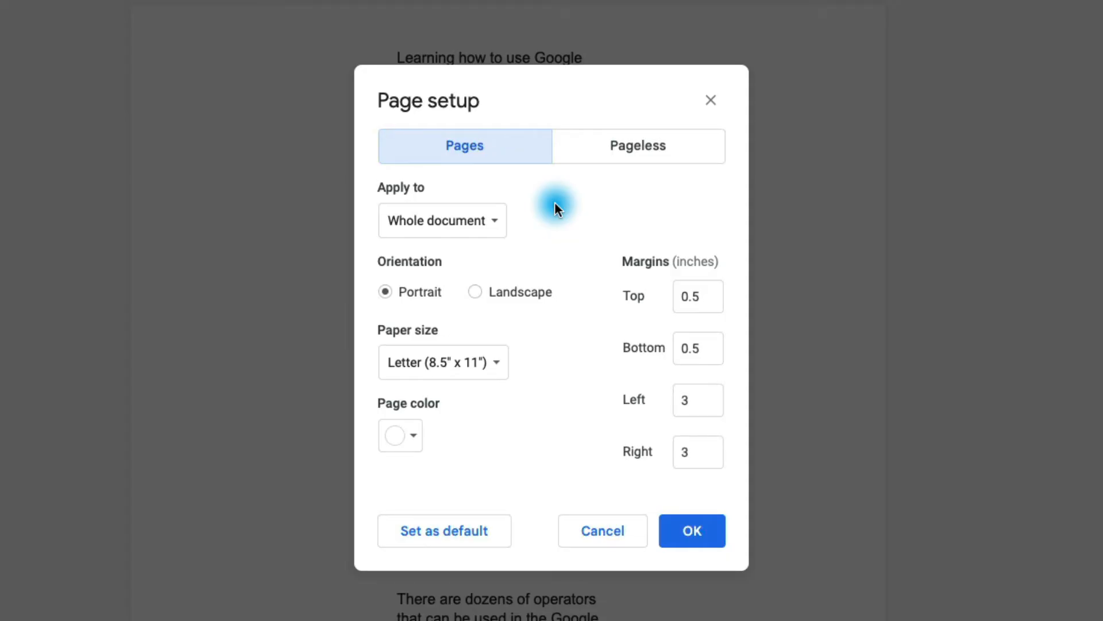
mouse_move(564, 208)
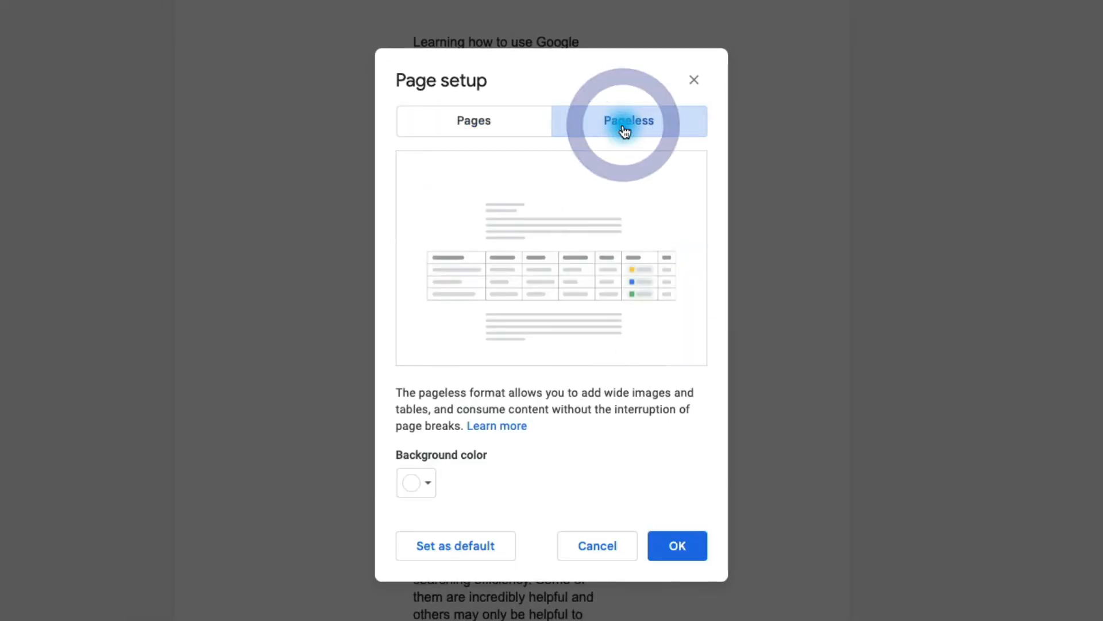
click(628, 121)
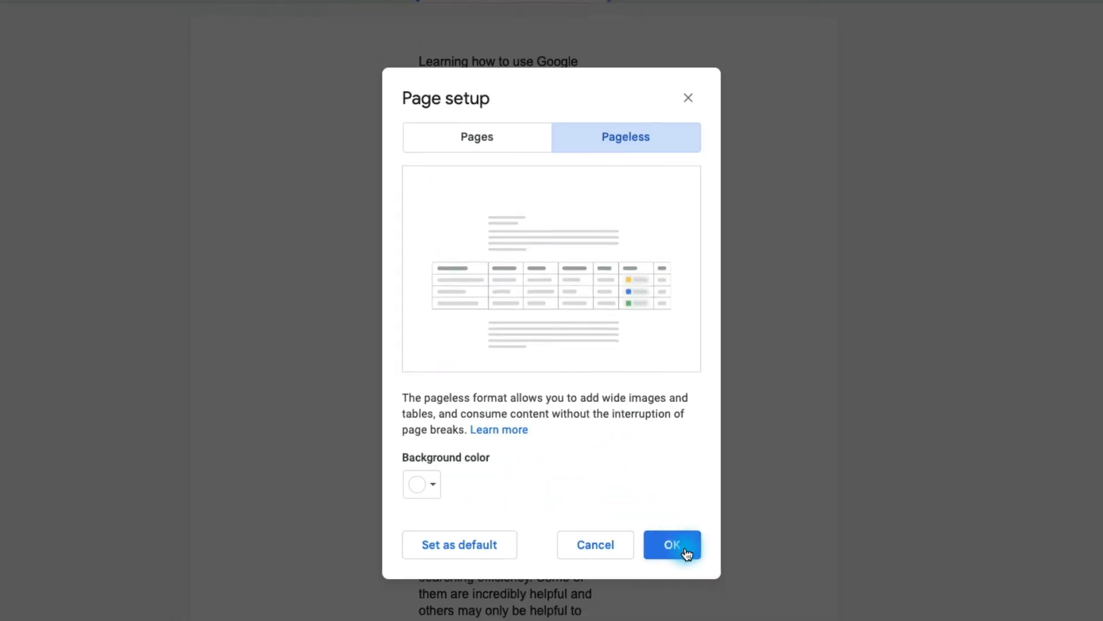
click(671, 543)
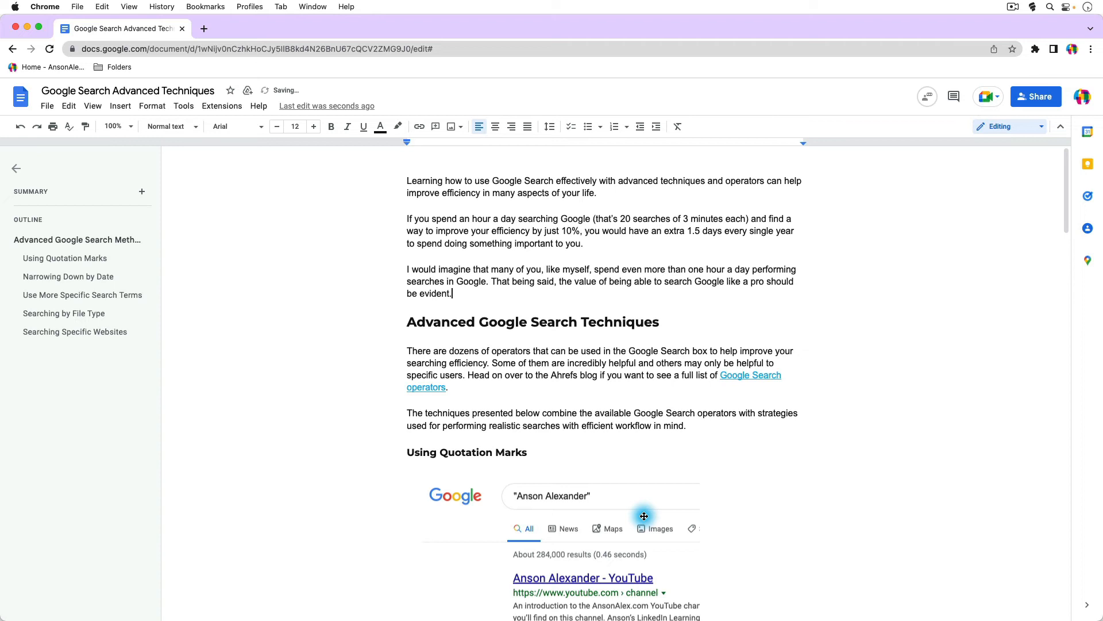
mouse_move(798, 413)
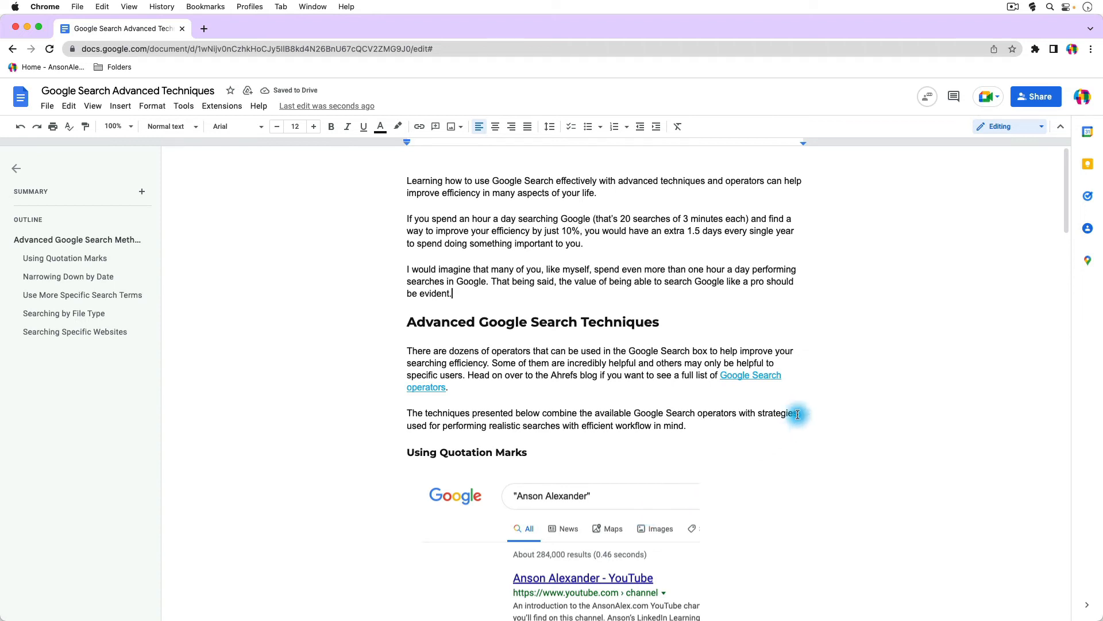
mouse_move(924, 293)
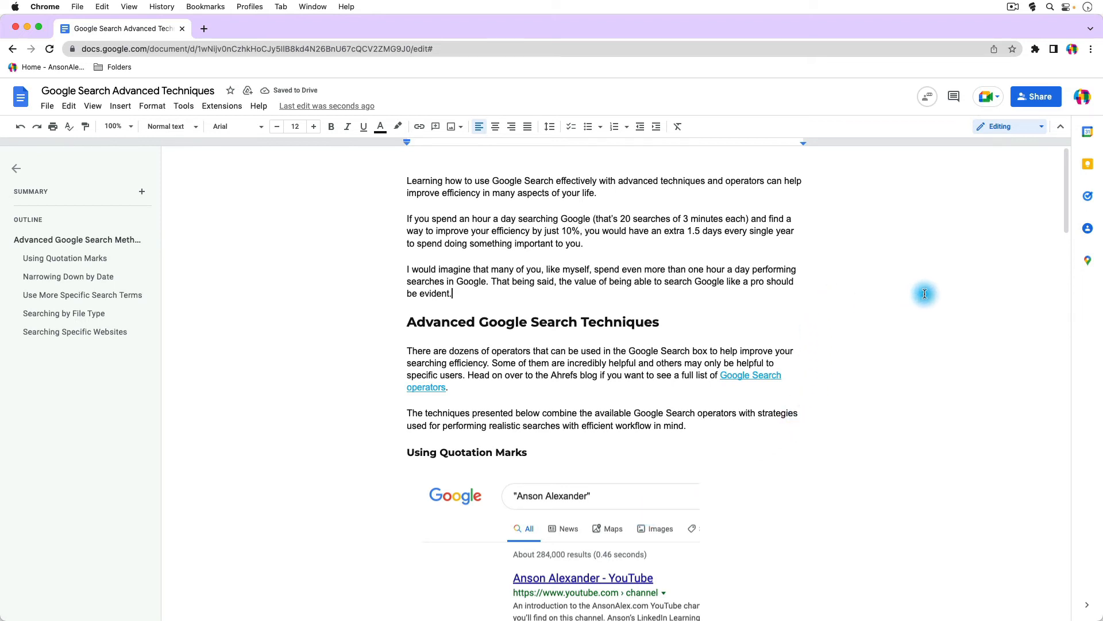
scroll(down, 3)
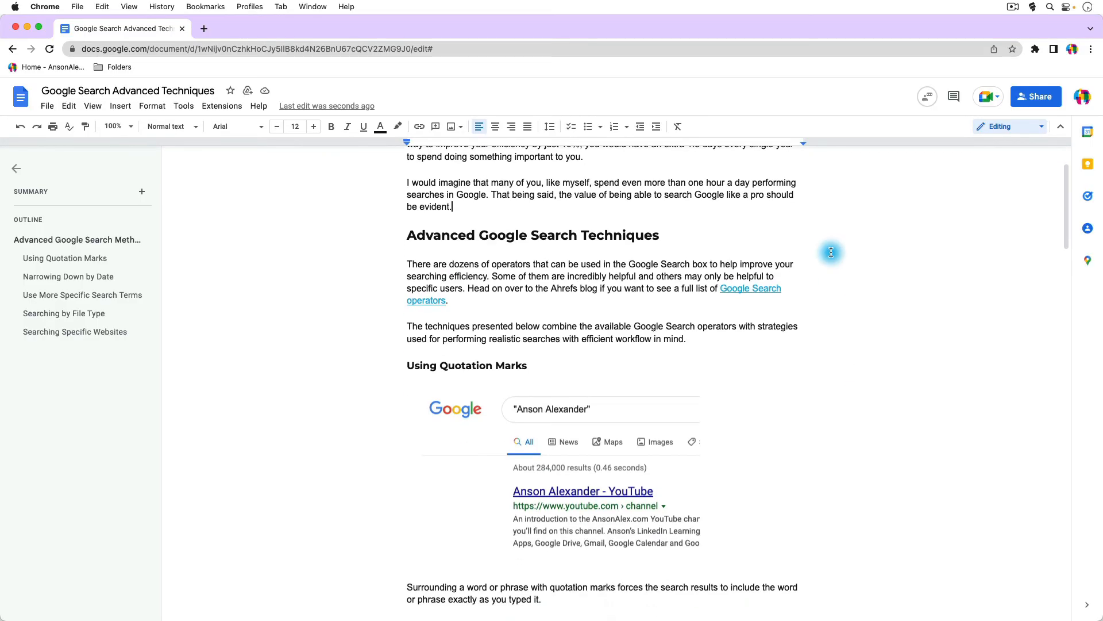
click(561, 471)
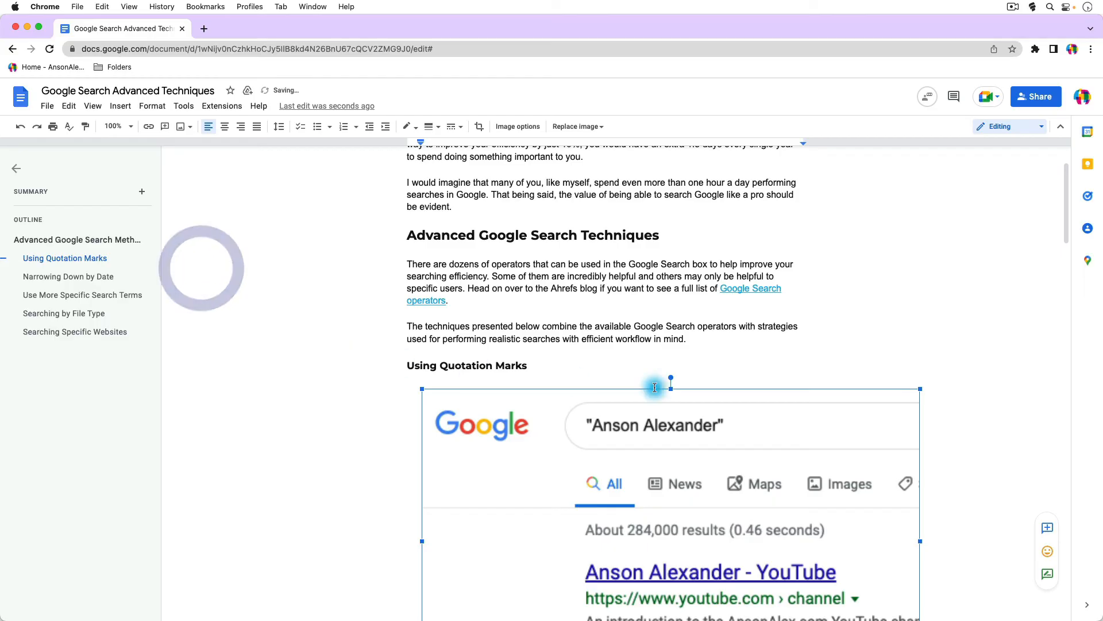
scroll(down, 3)
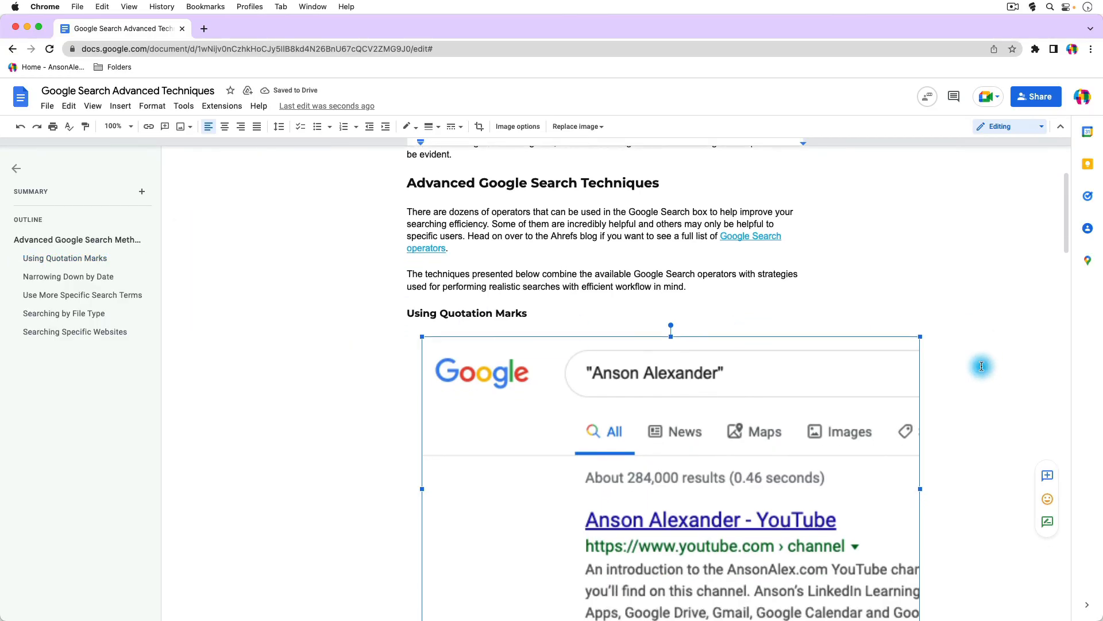